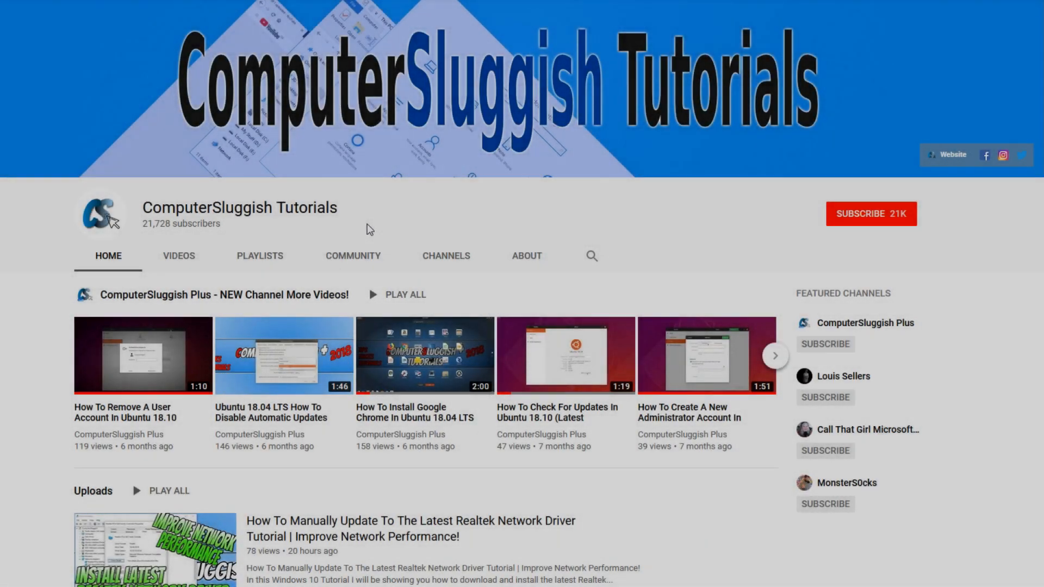
{"action": "mouse_move", "coordinate": [391, 221]}
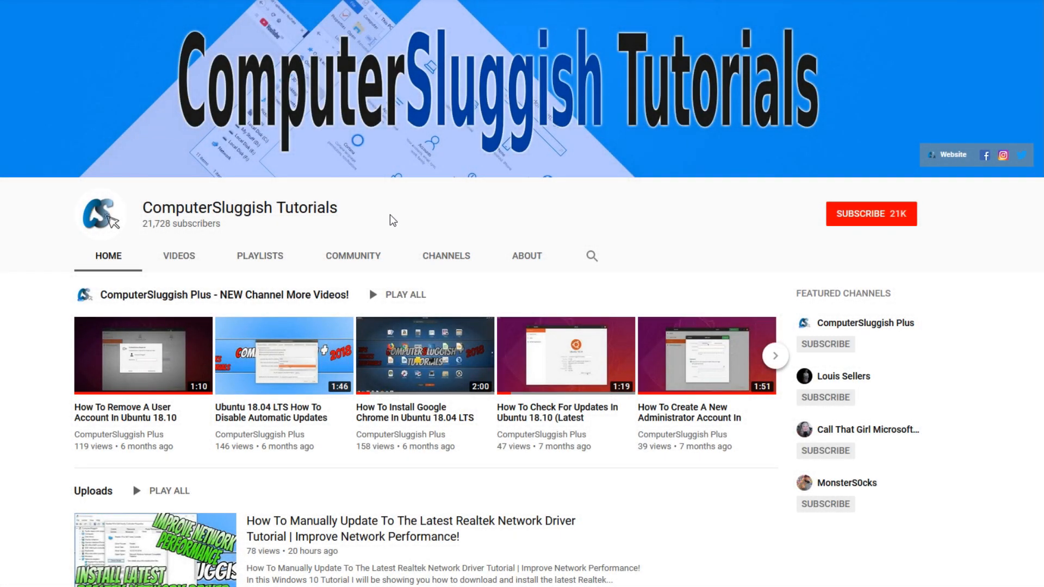
{"action": "mouse_move", "coordinate": [748, 197]}
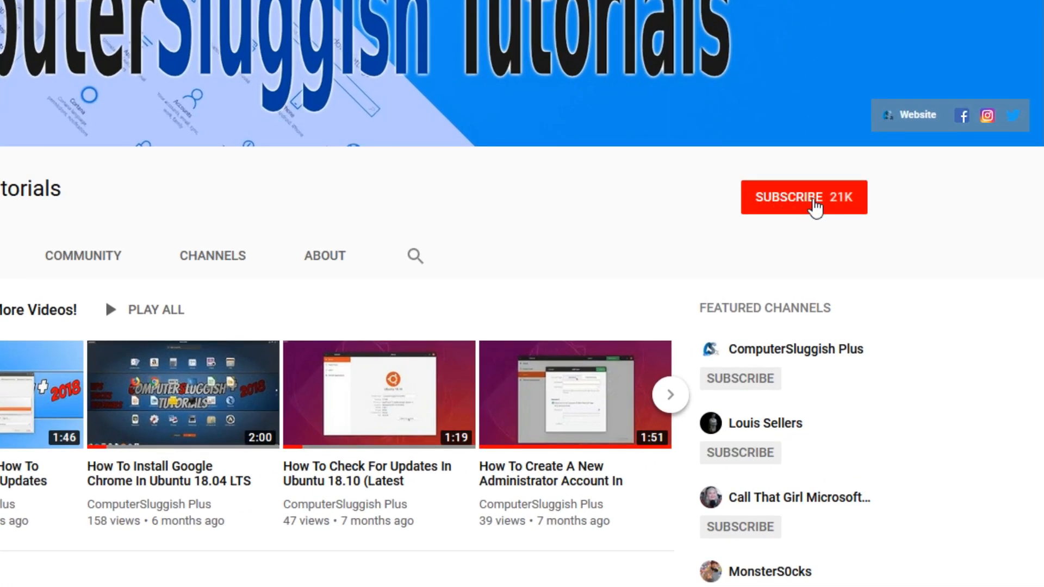
Subscribe to the ComputerSluggish Tutorials channel and turn on its notifications bell.
{"action": "left_click", "coordinate": [803, 196]}
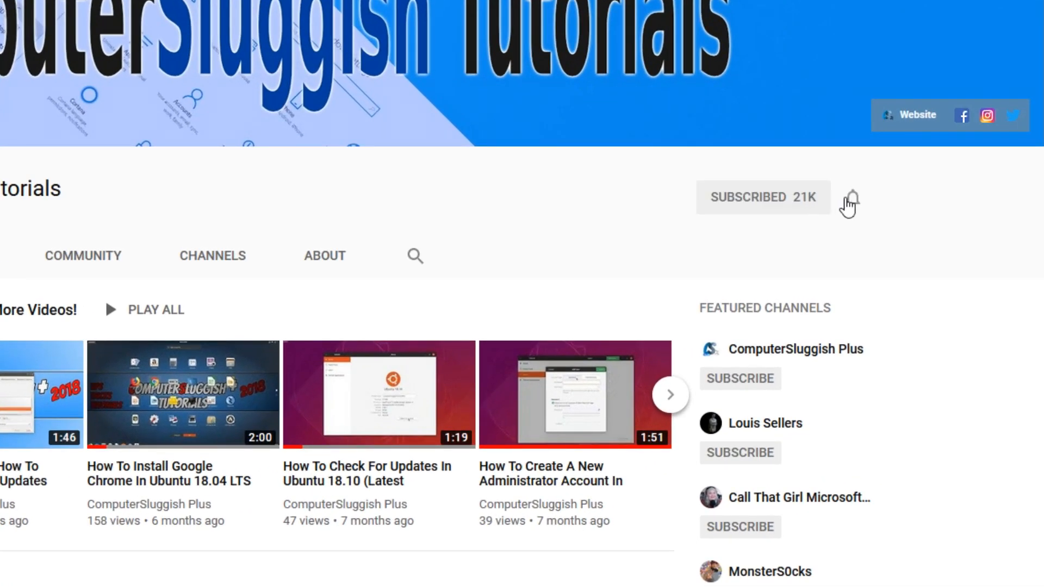
{"action": "left_click", "coordinate": [851, 197]}
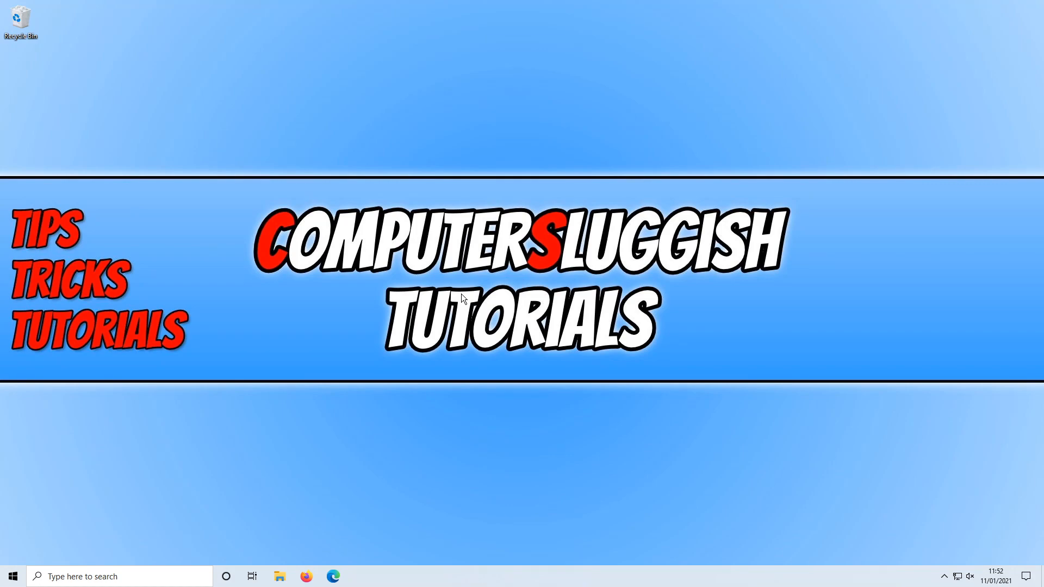
{"action": "mouse_move", "coordinate": [401, 371]}
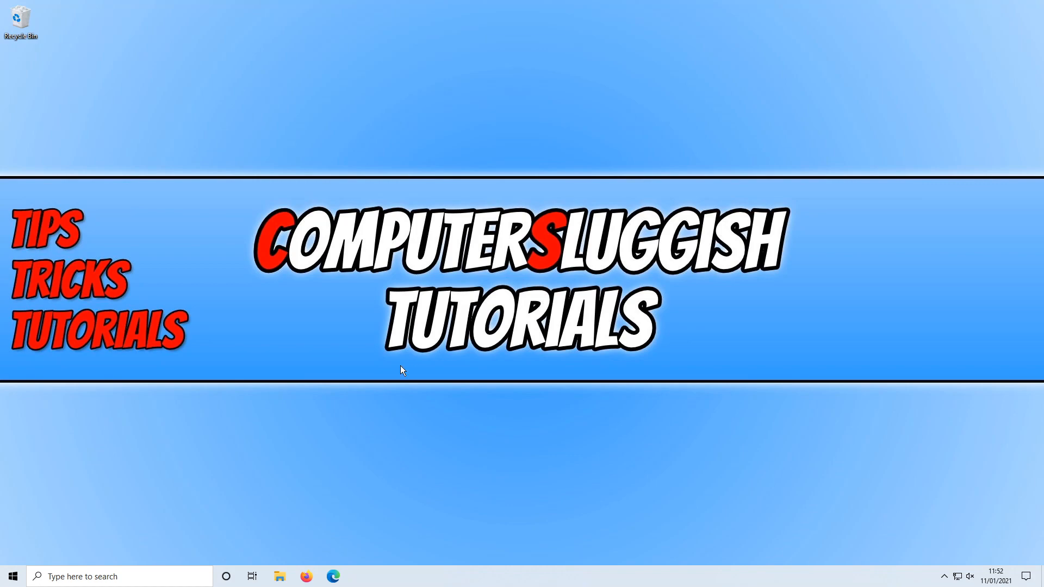
Search Windows for dxdiag and launch the DirectX Diagnostic Tool from the best match.
{"action": "left_click", "coordinate": [100, 576]}
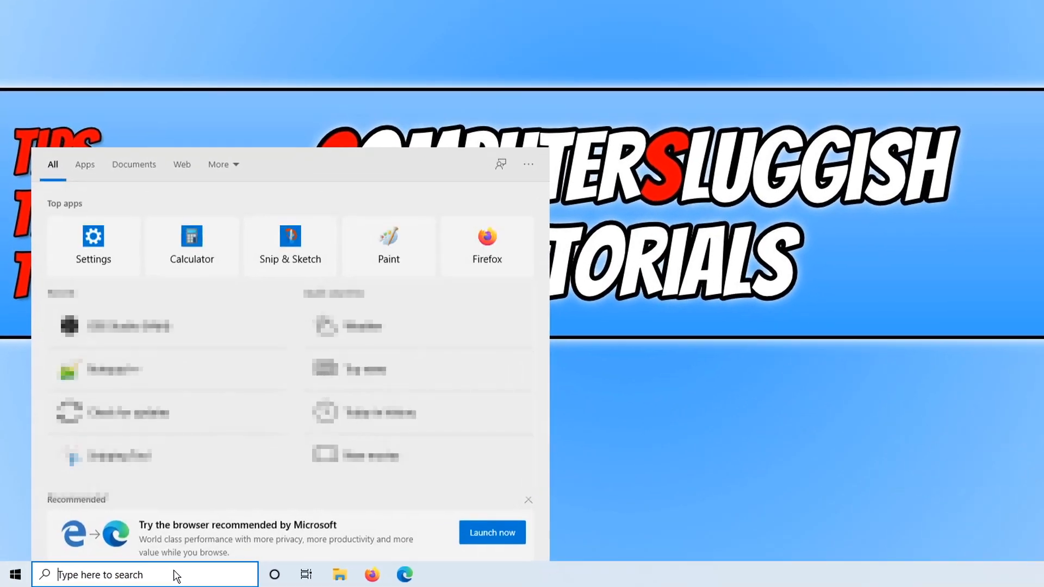
{"action": "type", "text": "dxdiag"}
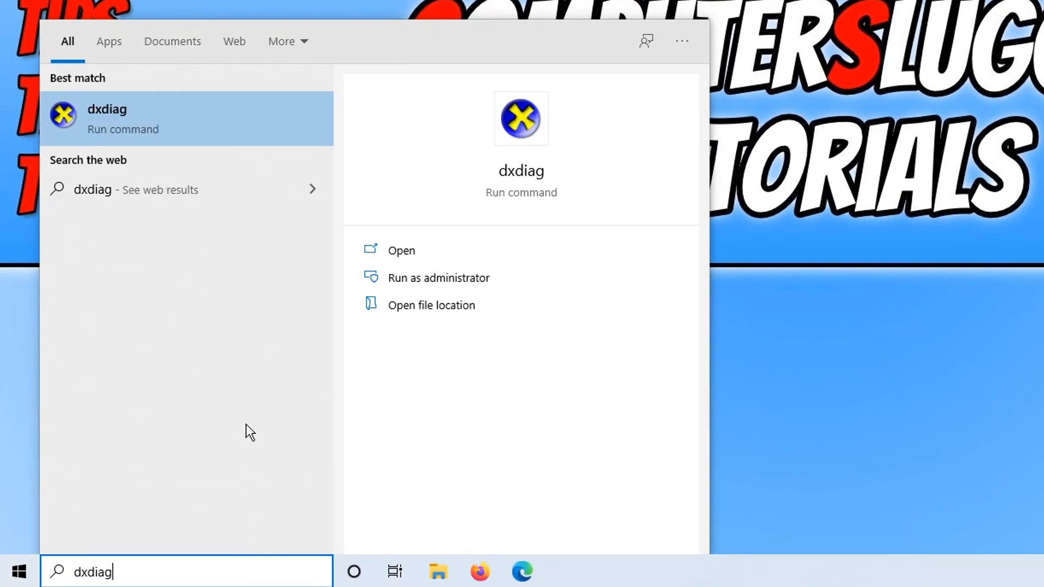
{"action": "mouse_move", "coordinate": [210, 131]}
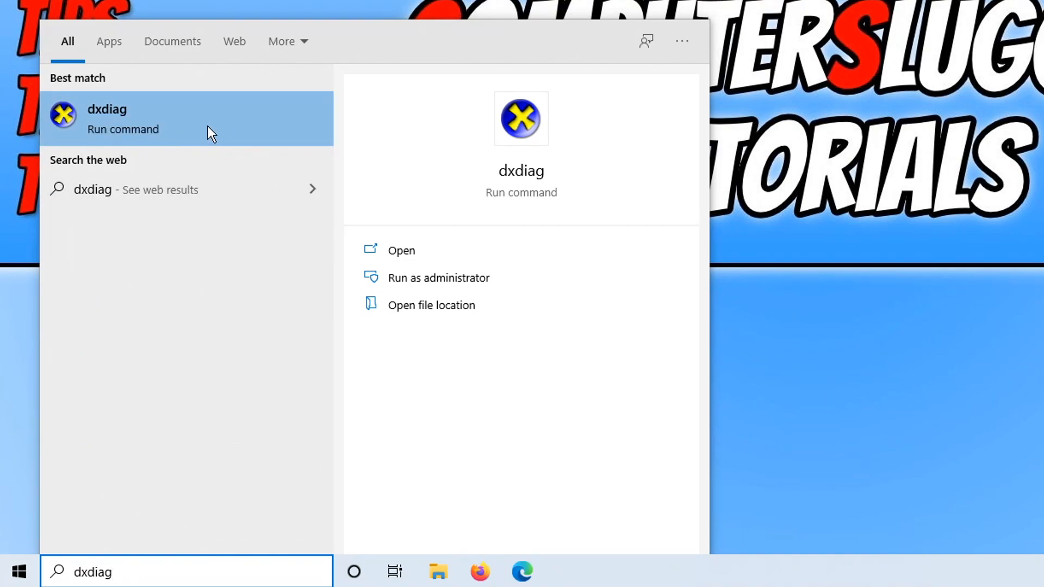
{"action": "left_click", "coordinate": [401, 250]}
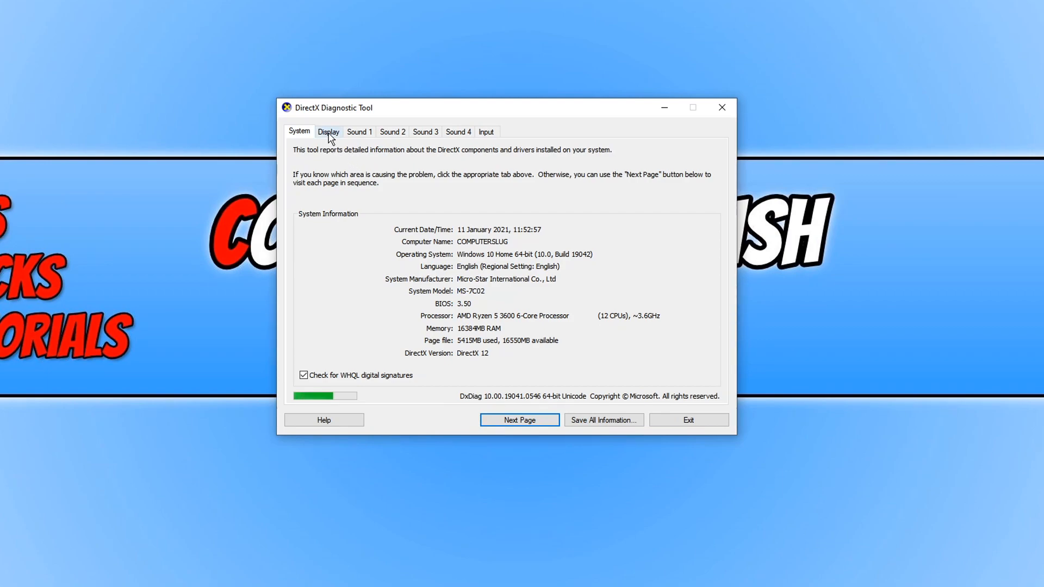
Show the Display adapter details with the WDDM 2.7 Driver Model under Drivers.
{"action": "left_click", "coordinate": [328, 131]}
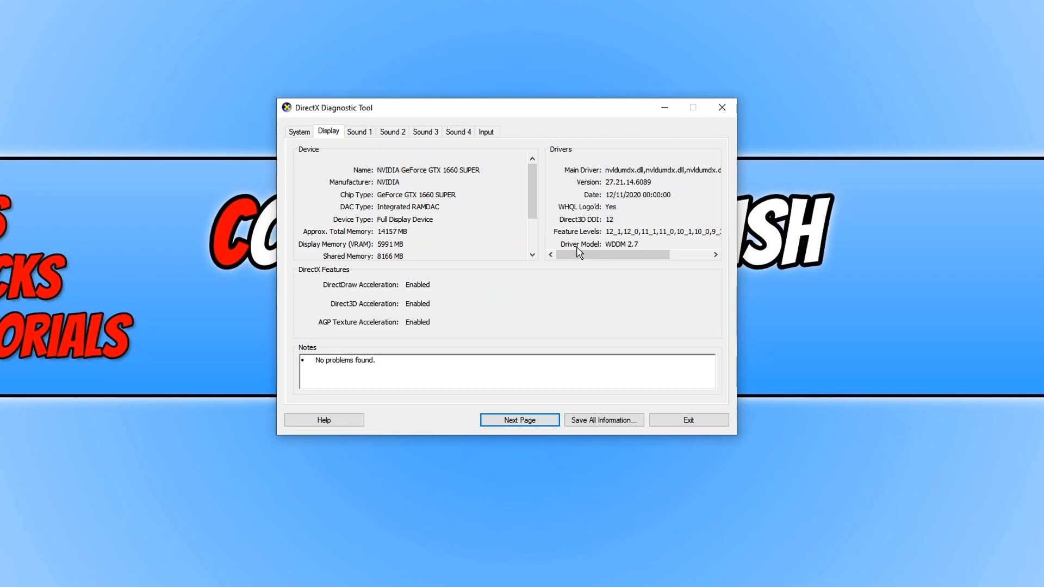
{"action": "mouse_move", "coordinate": [626, 253]}
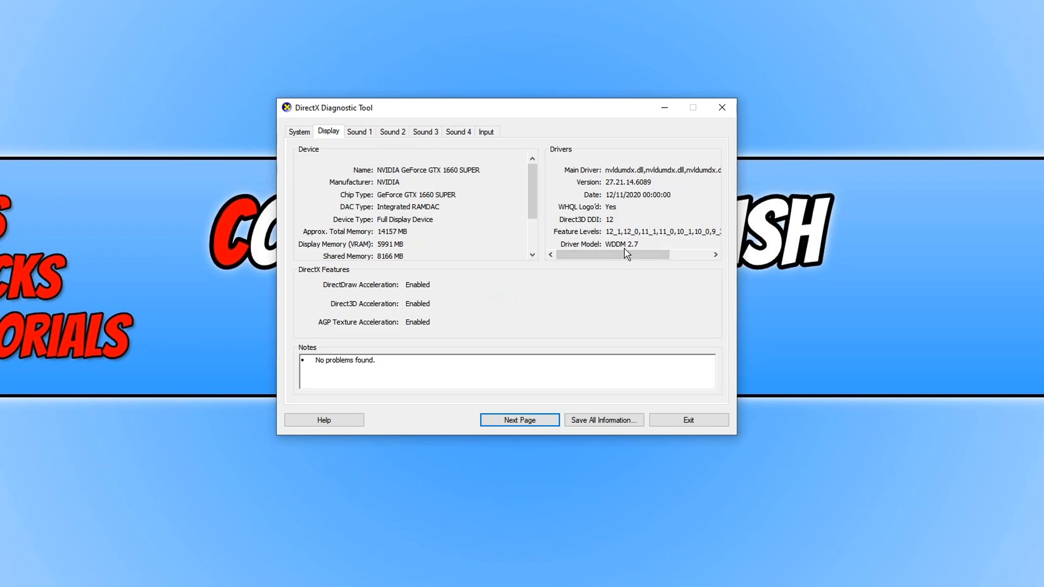
{"action": "mouse_move", "coordinate": [652, 248]}
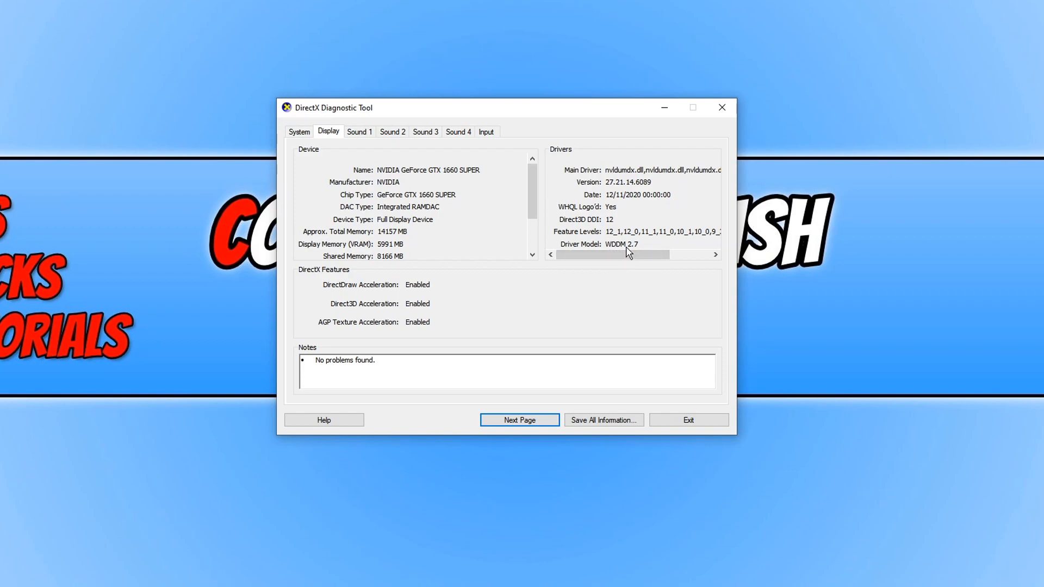
{"action": "mouse_move", "coordinate": [679, 295]}
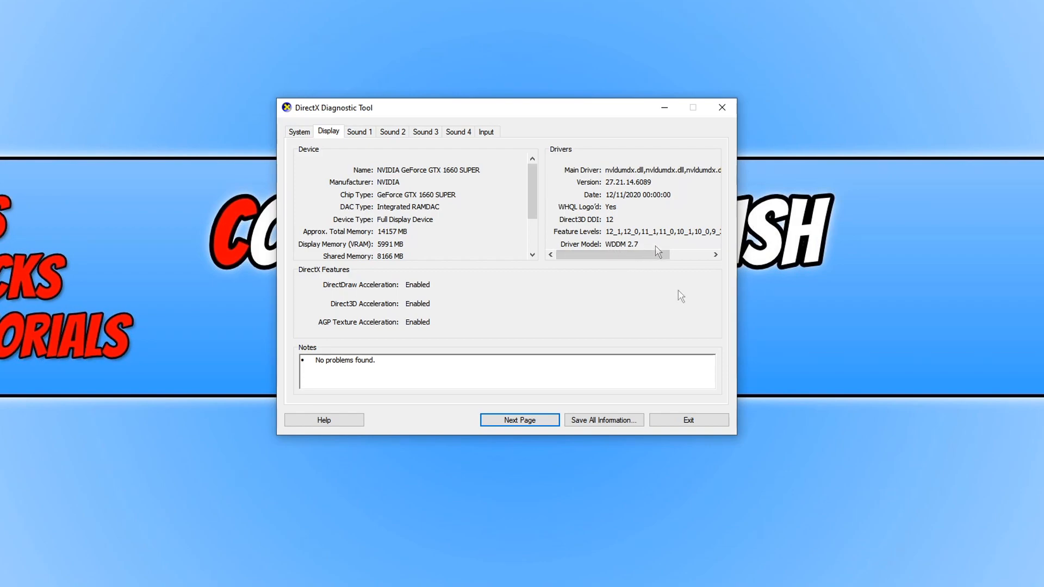